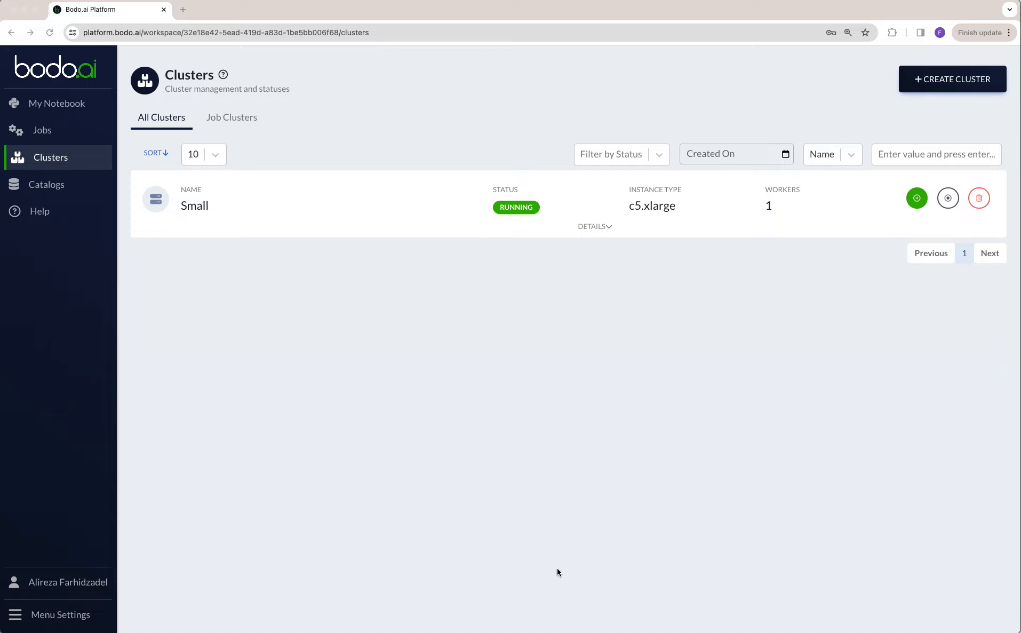
pyautogui.moveTo(556, 578)
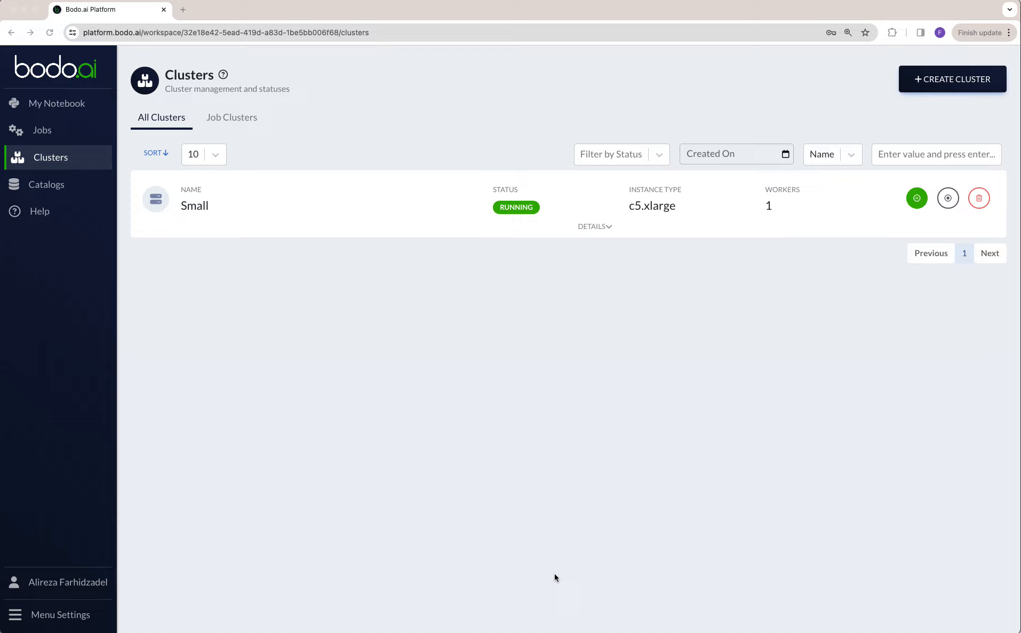
pyautogui.moveTo(380, 427)
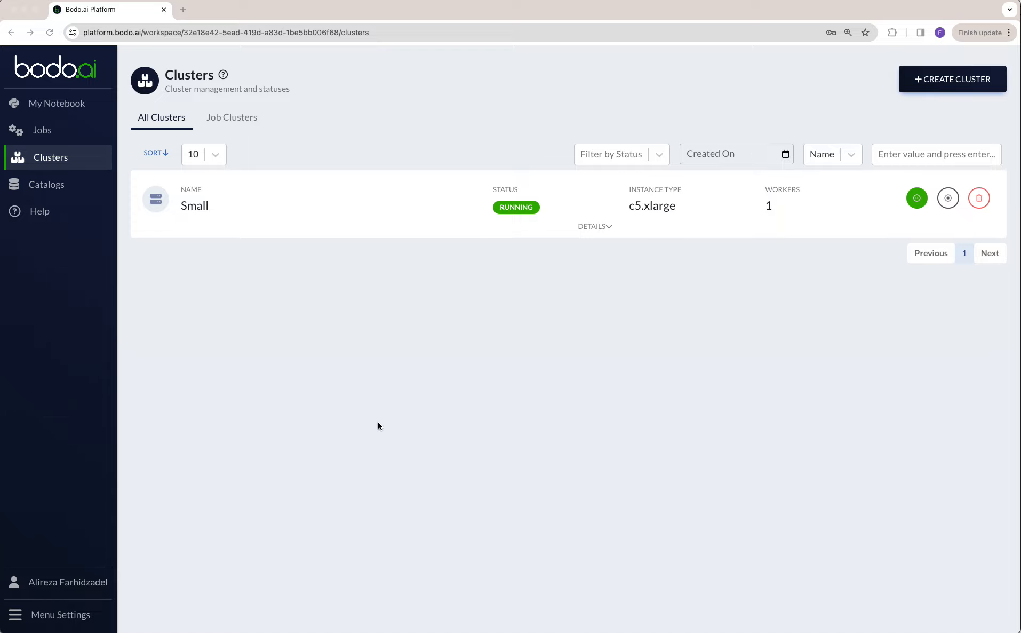
pyautogui.moveTo(353, 221)
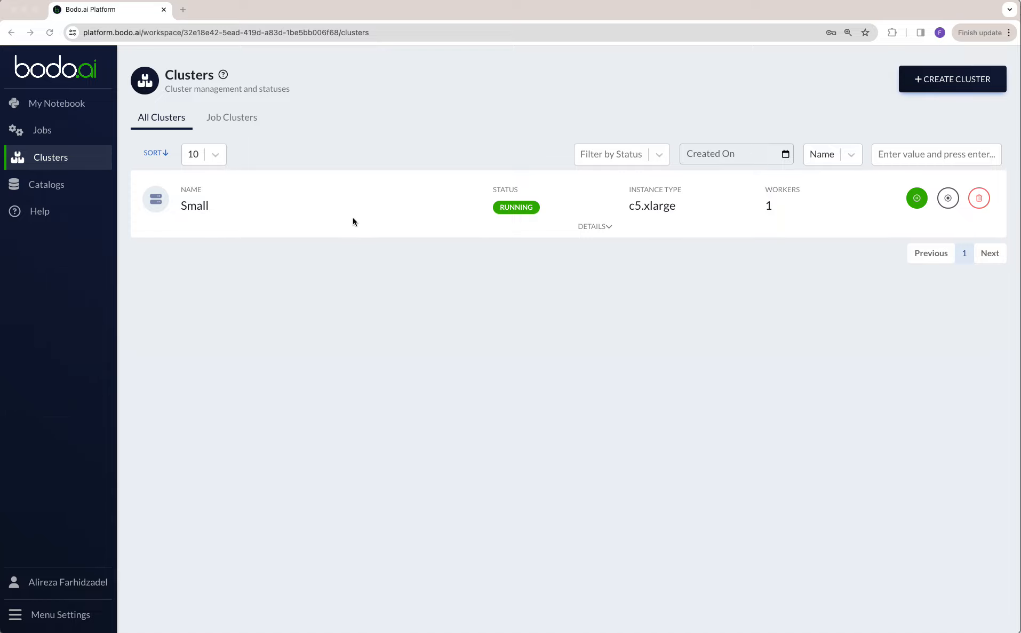
pyautogui.moveTo(708, 216)
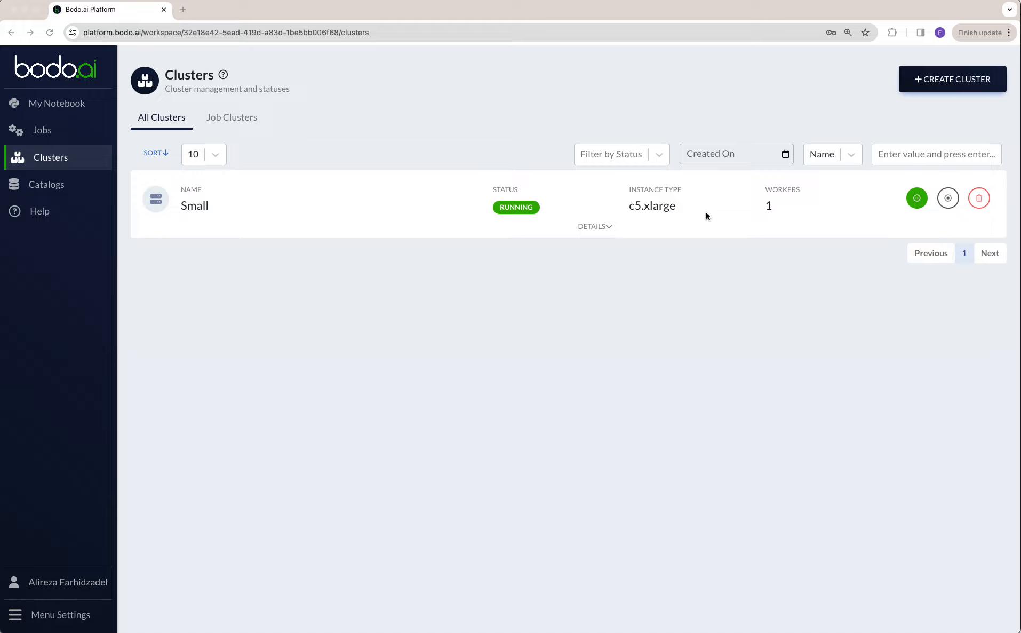
pyautogui.moveTo(595, 205)
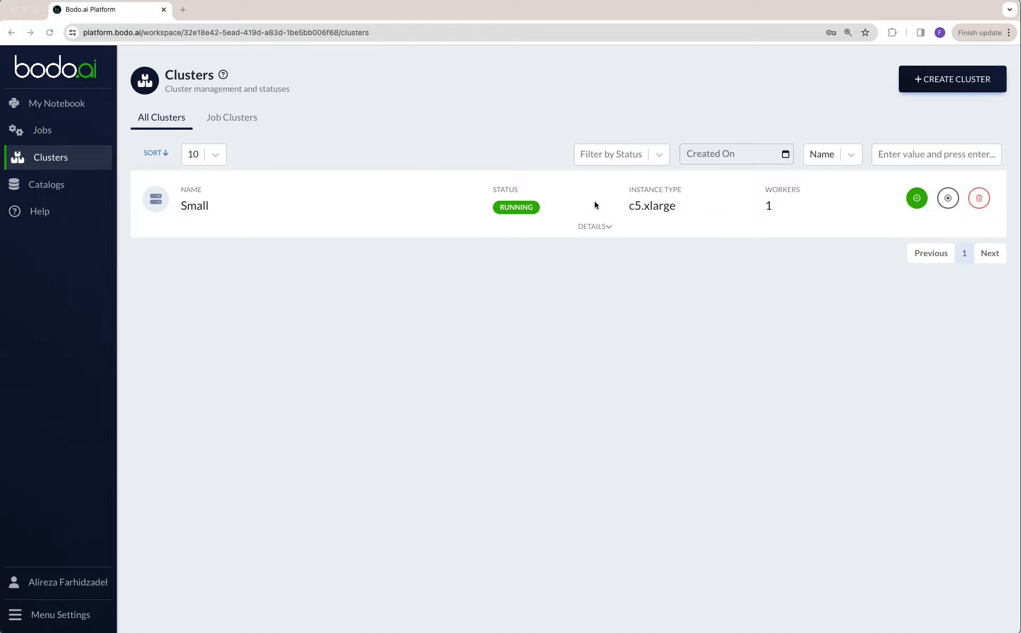
pyautogui.moveTo(41, 107)
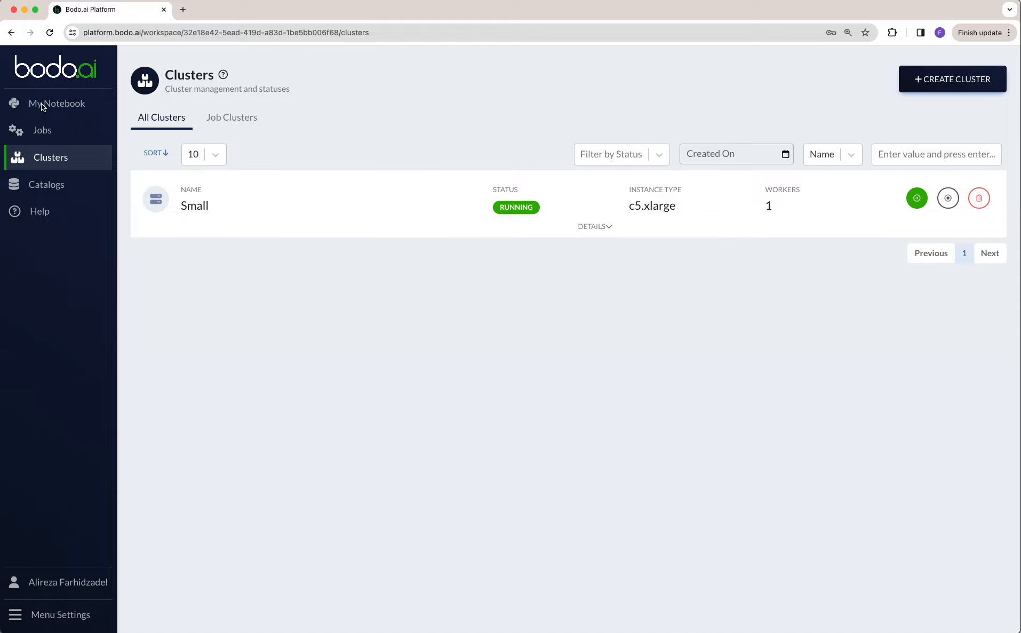
# Show the Bodo clusters panel in My Notebook with the running Small cluster listed
pyautogui.click(60, 103)
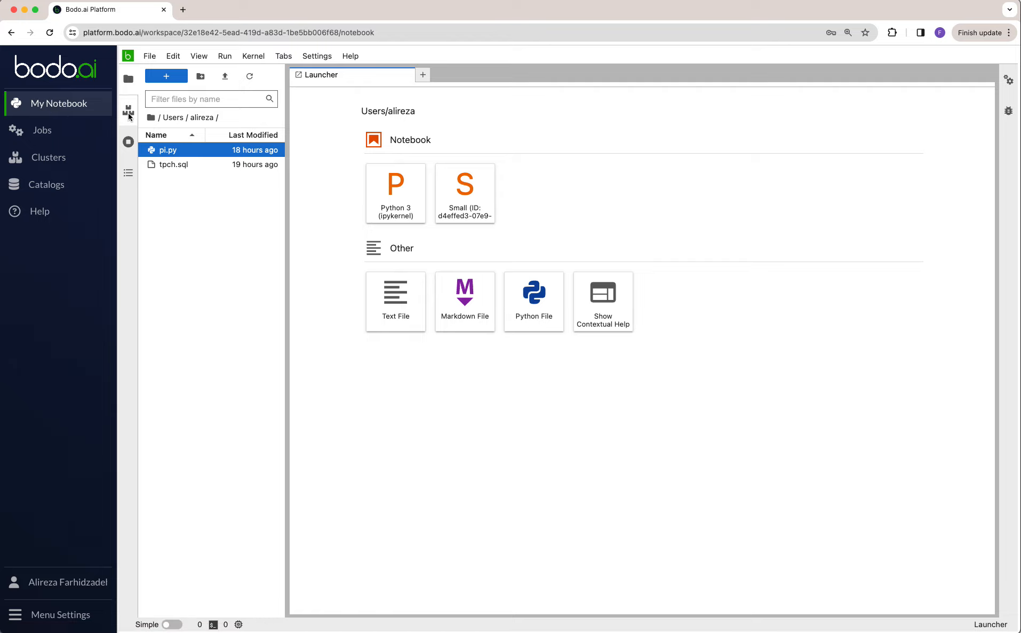
pyautogui.click(128, 108)
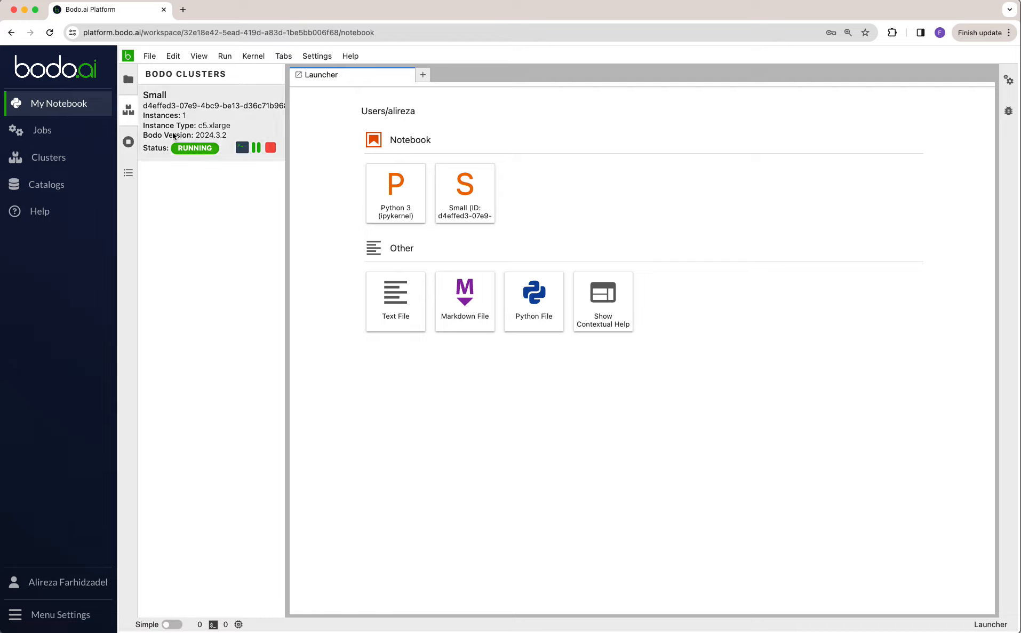
pyautogui.moveTo(242, 147)
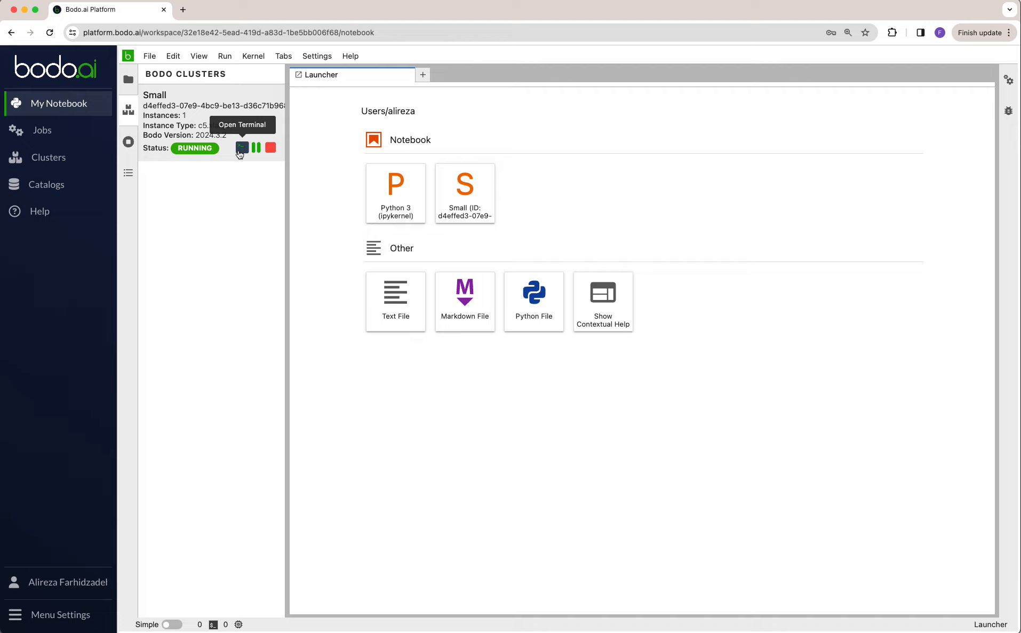
# Start a terminal session on the running Small cluster
pyautogui.click(241, 148)
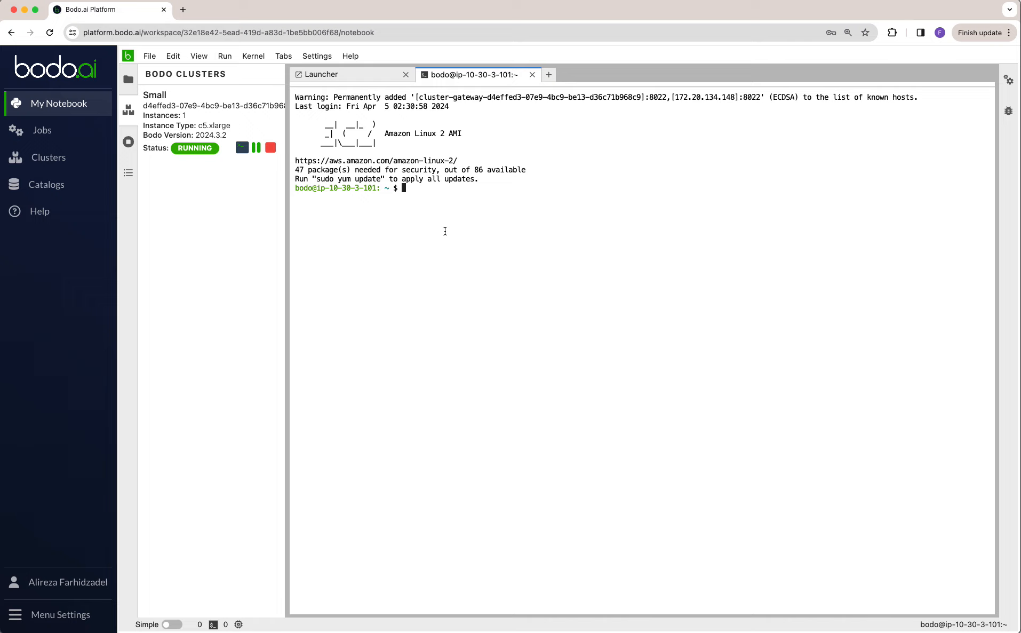
pyautogui.moveTo(90, 123)
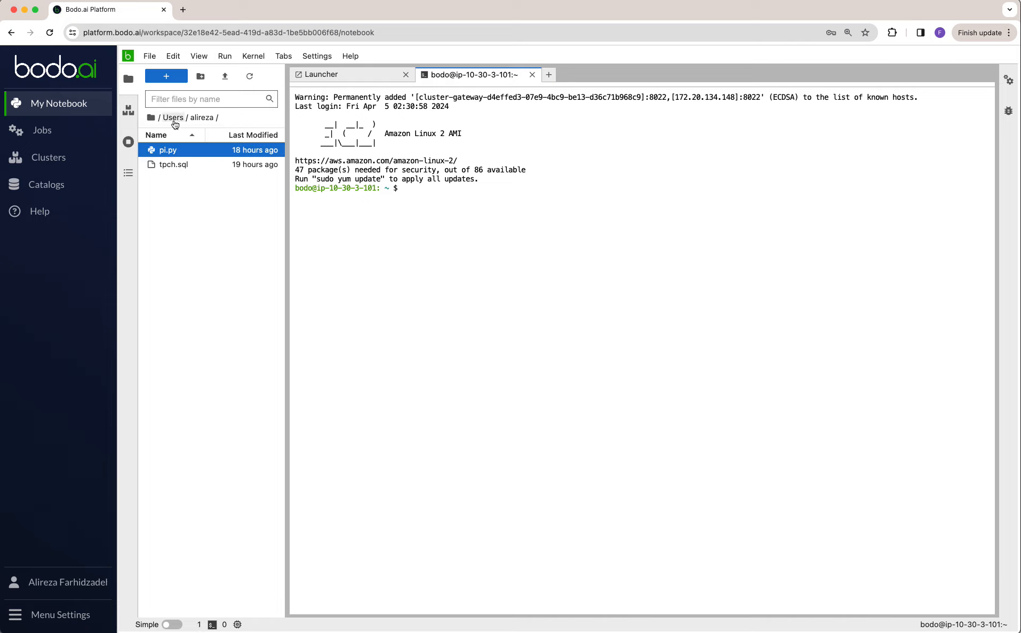
# Change into /bodofs/Users/alireza/ and list its files, pi.py and tpch.sql
pyautogui.click(429, 193)
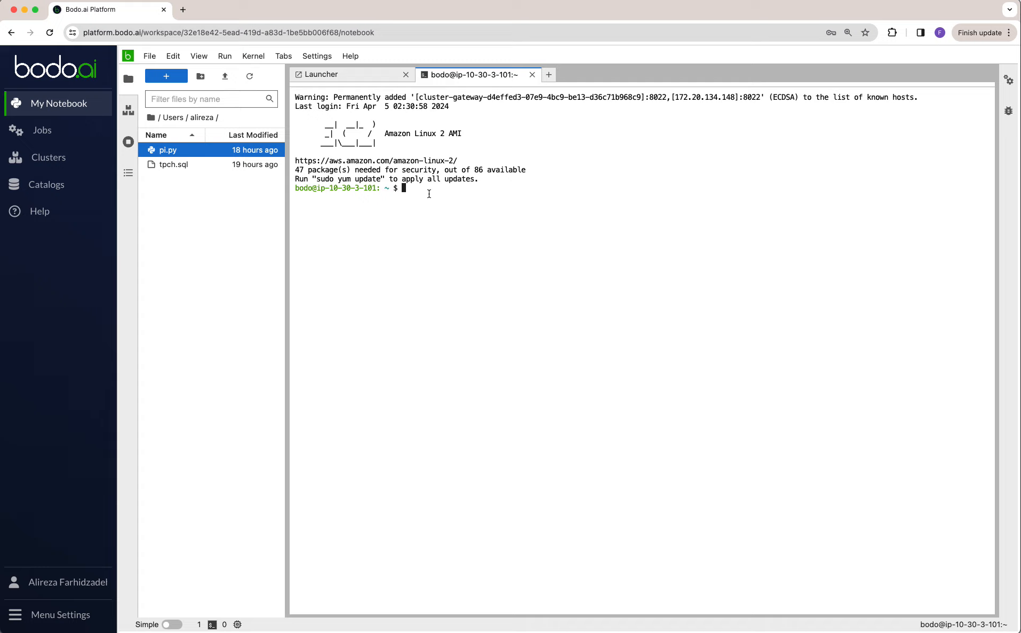
pyautogui.write('cd')
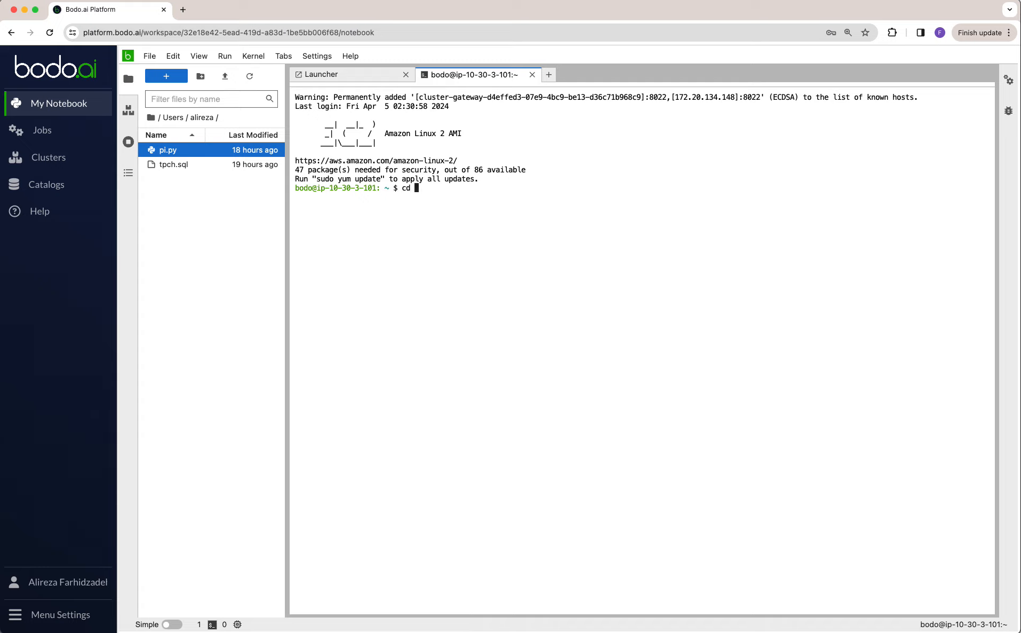
pyautogui.write('/b')
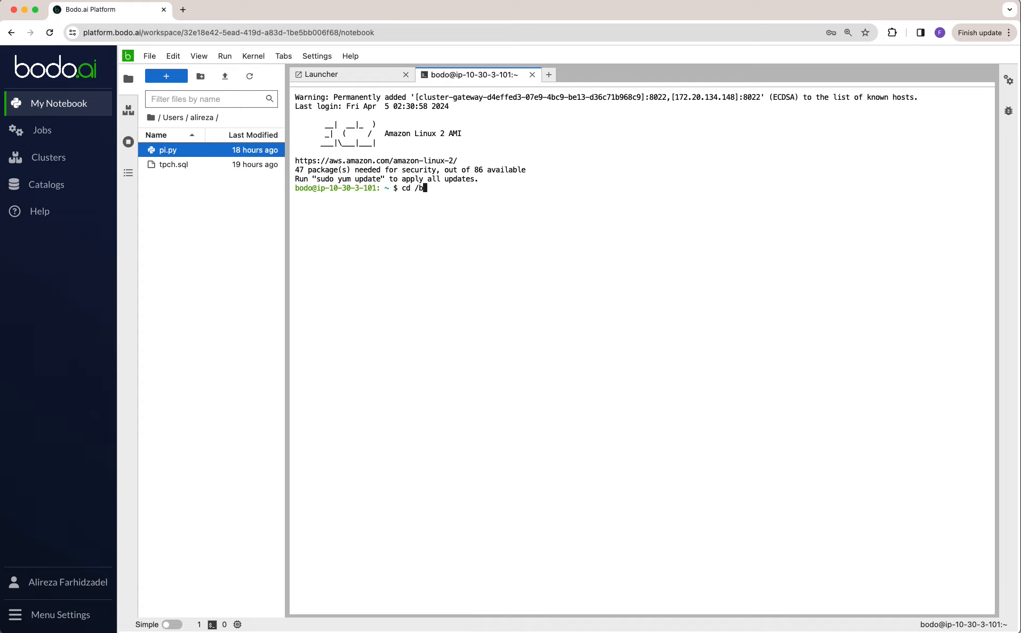
pyautogui.write('odo')
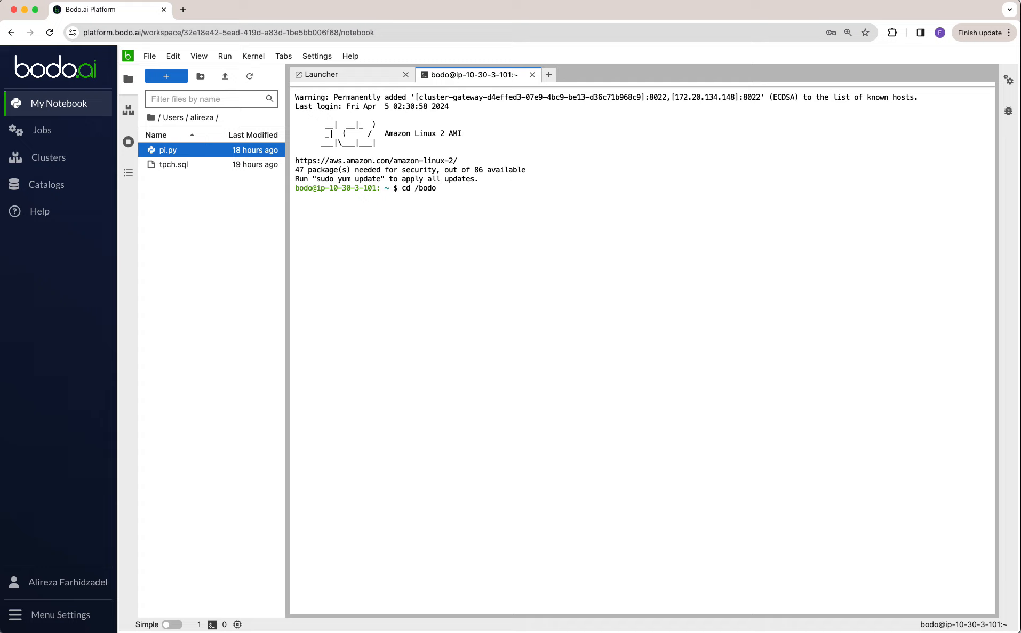
pyautogui.write('fs/')
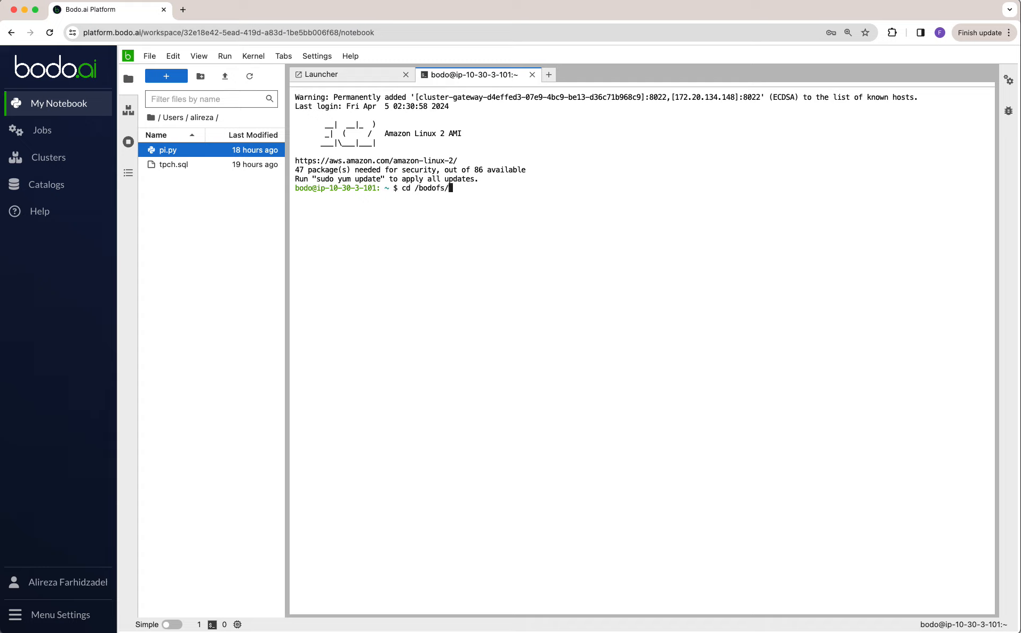
pyautogui.write('Users/al')
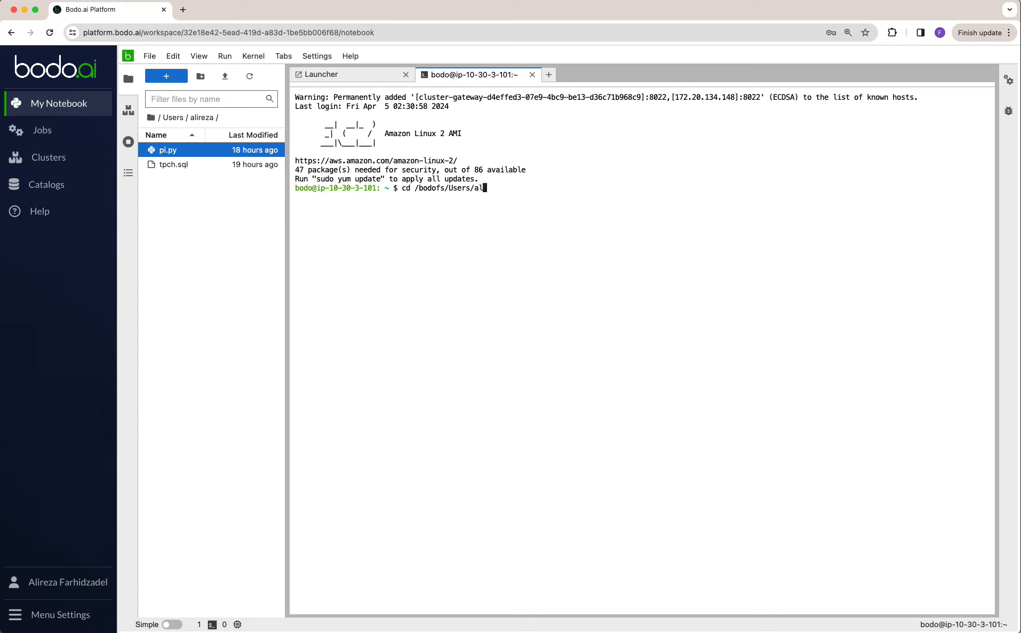
pyautogui.write('ireza/')
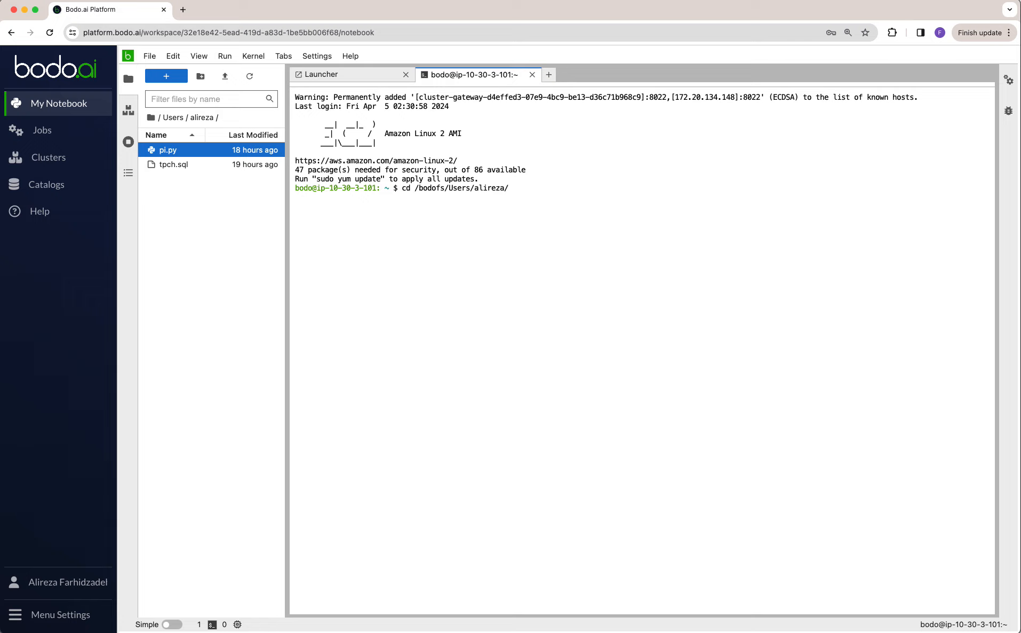
pyautogui.write('ls')
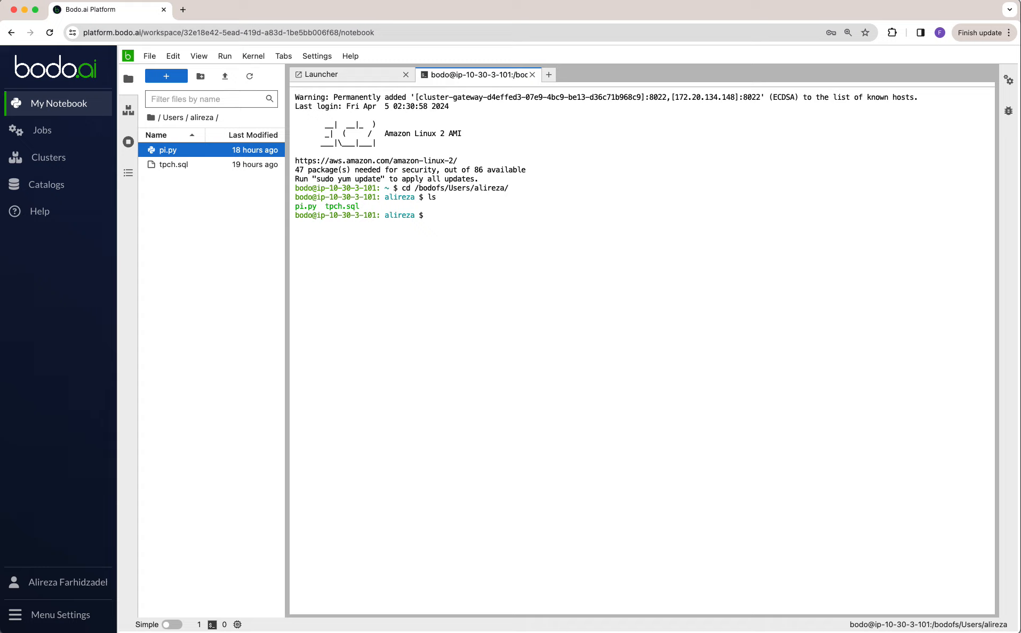
# Run mpiexec -n 2 python pi.py, printing execution time and a result of 3.138352
pyautogui.write('mpi')
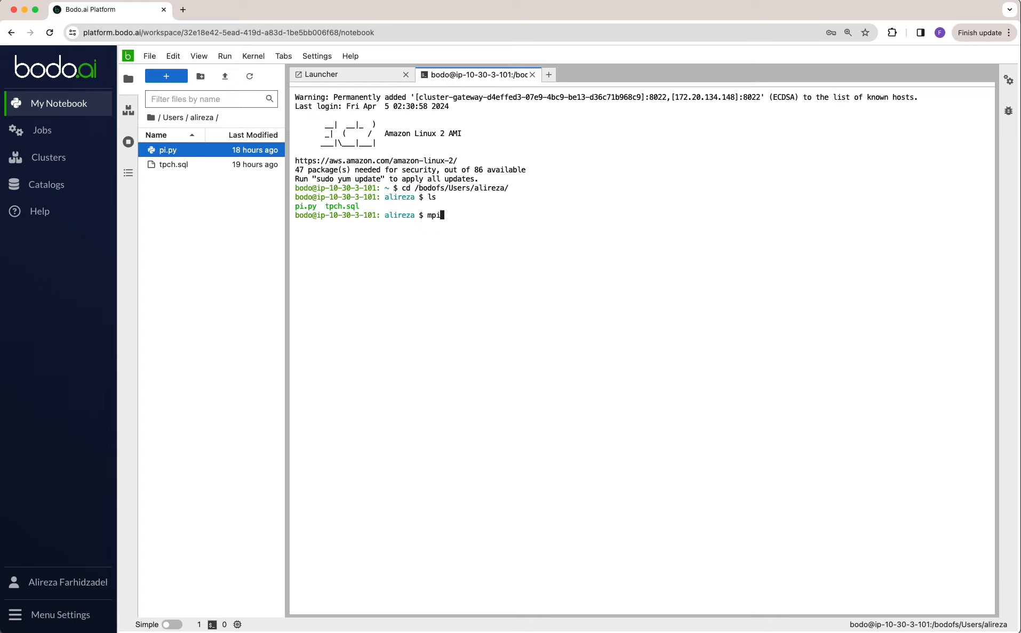
pyautogui.write('exec')
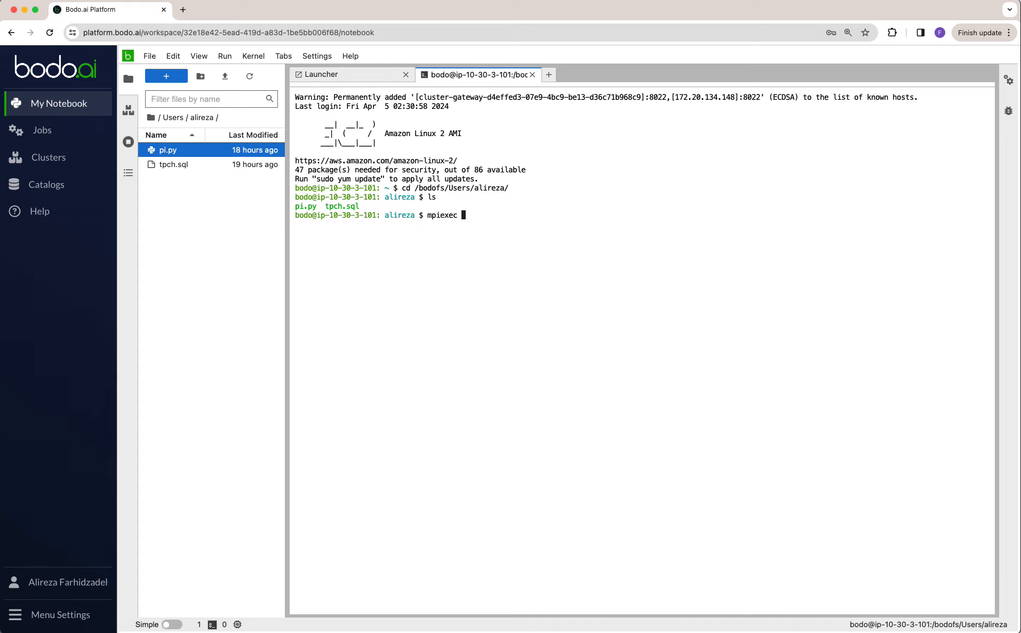
pyautogui.write('-n')
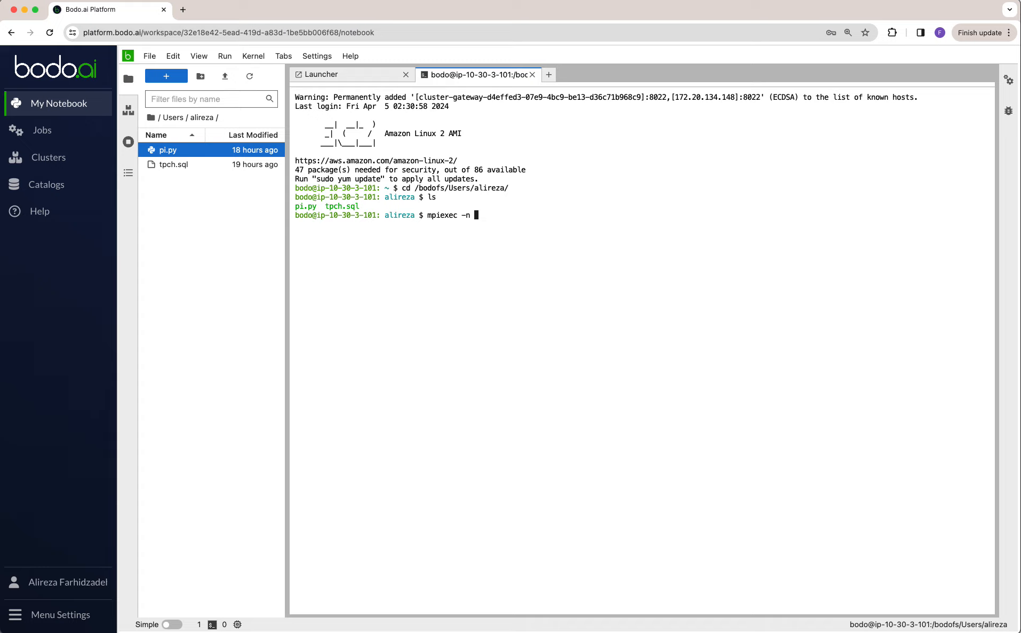
pyautogui.write('2')
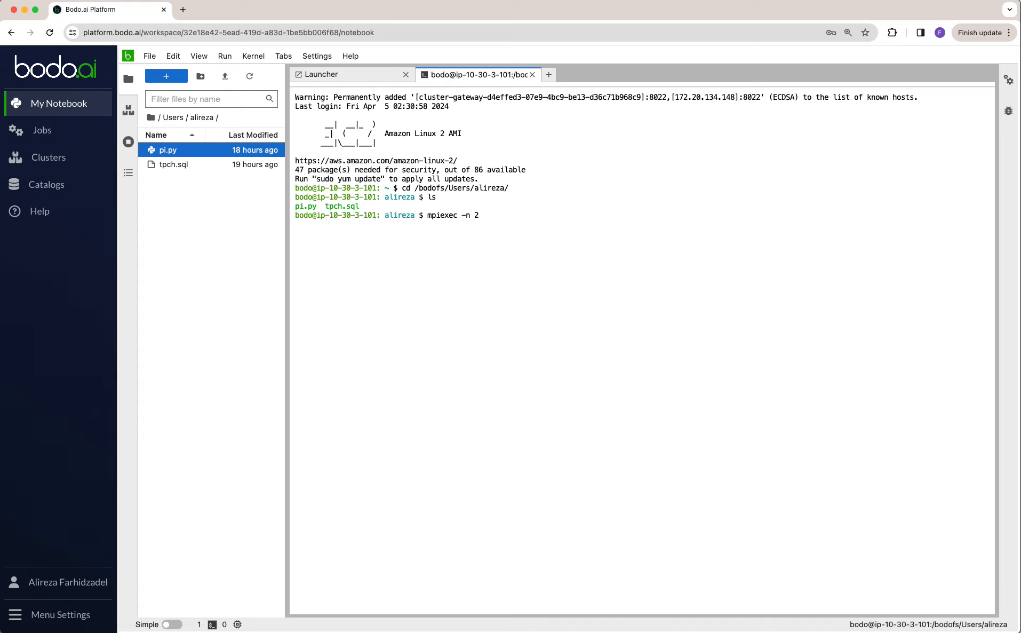
pyautogui.write('python p')
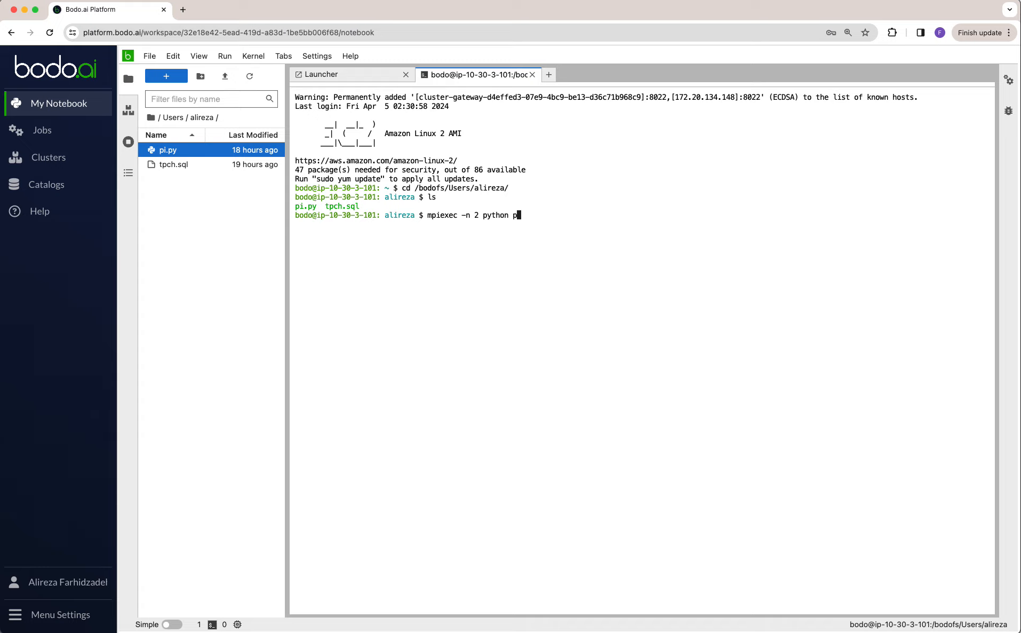
pyautogui.write('i.py')
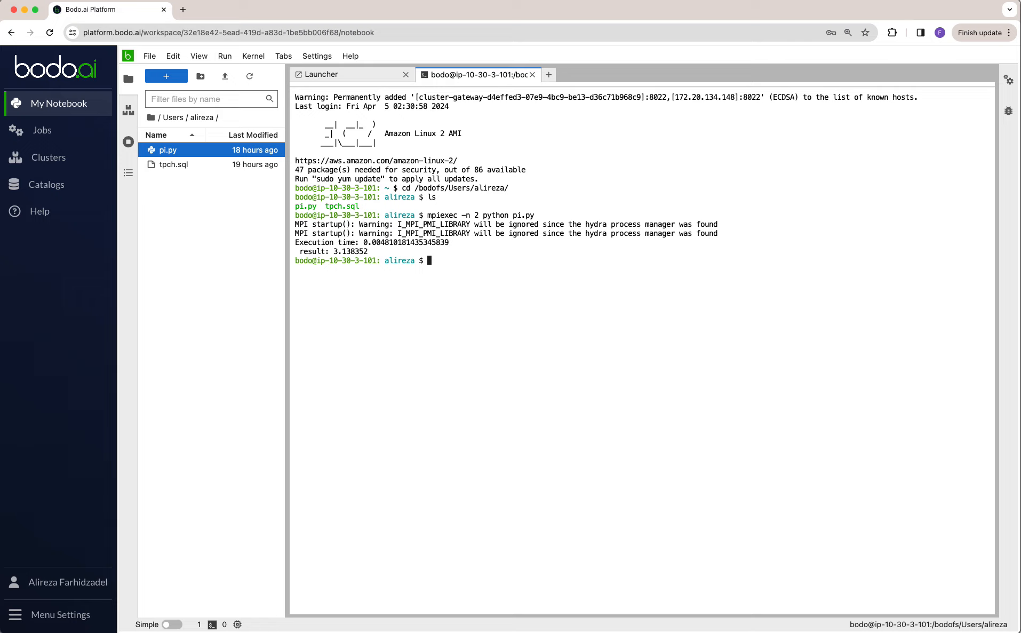
# Enter python pi.py at the prompt for a single-process run
pyautogui.write('python pi')
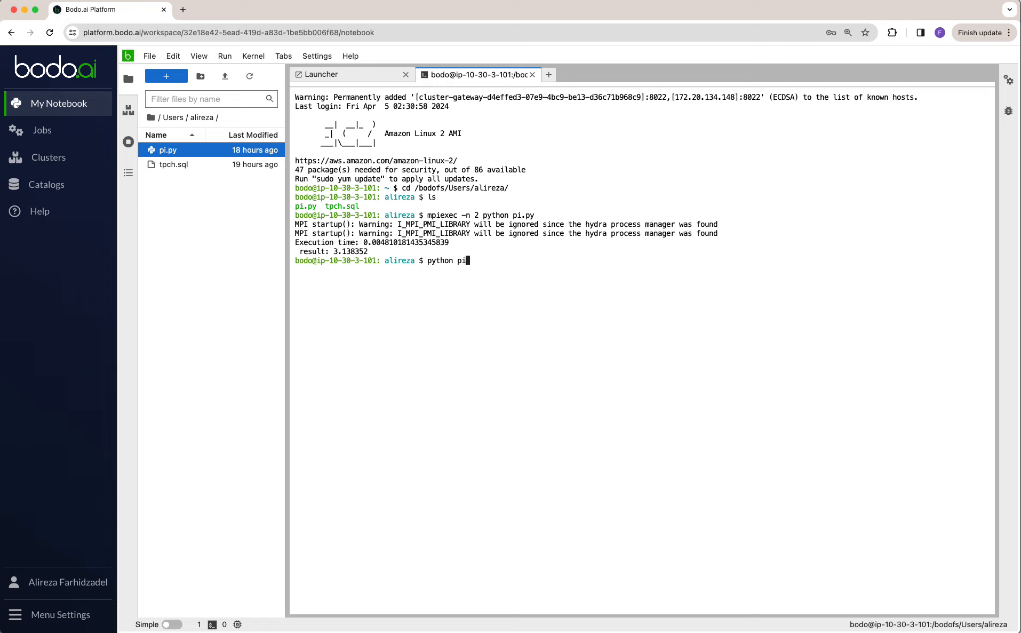
pyautogui.write('.py')
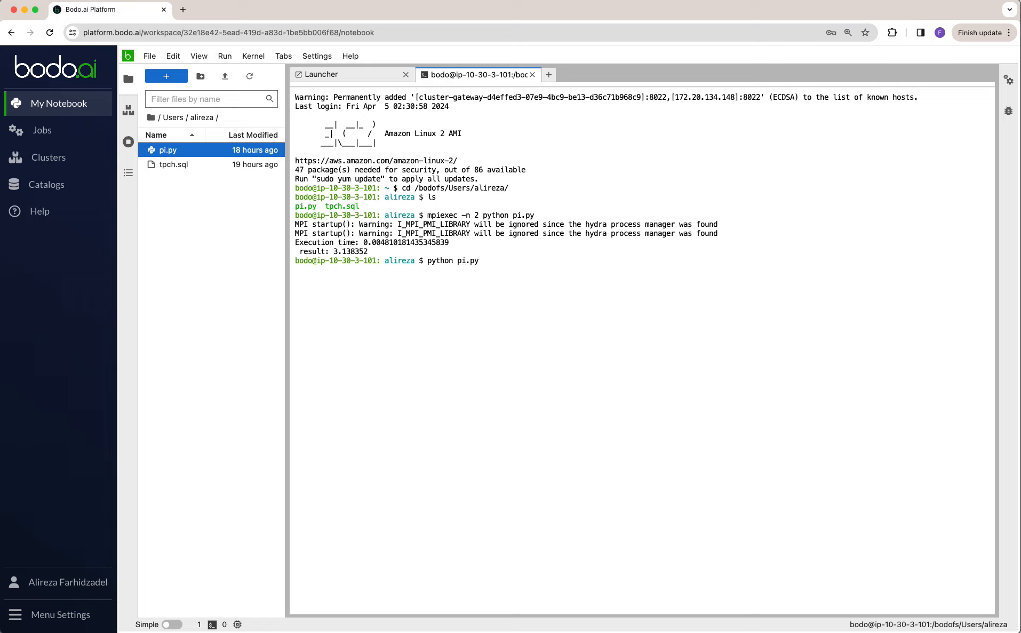